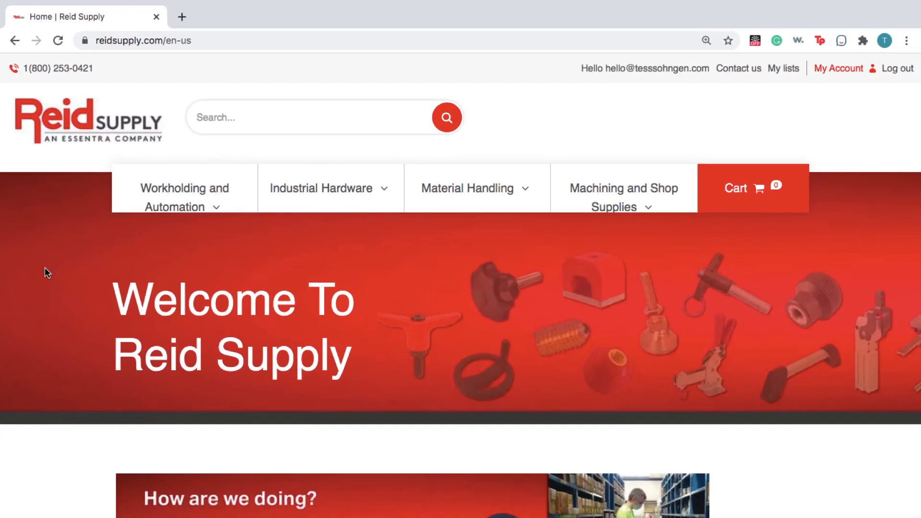
mouse_move(178, 221)
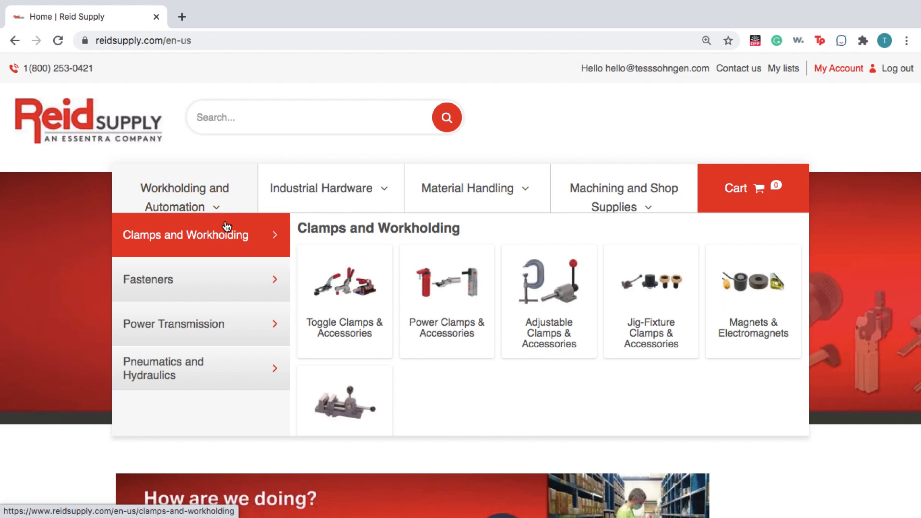
Go to the Toggle Clamps & Accessories category from the Clamps and Workholding menu.
click(345, 294)
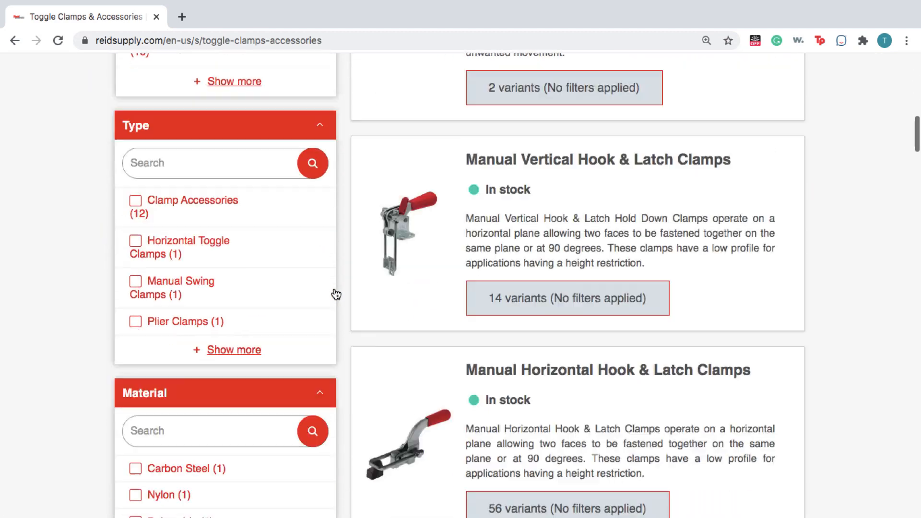
Filter the Manual Vertical Hold Down Clamps variants to 200 lbf holding capacity and Flanged base.
scroll(down, 3)
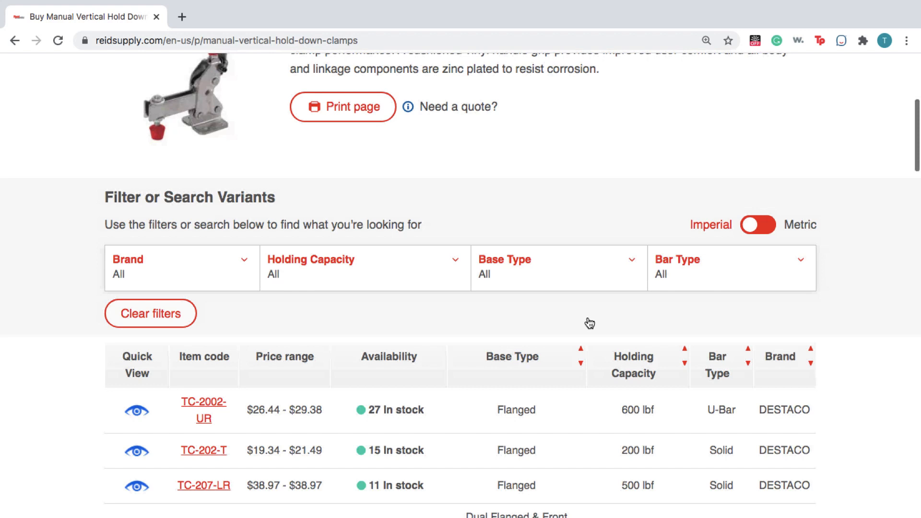
click(280, 355)
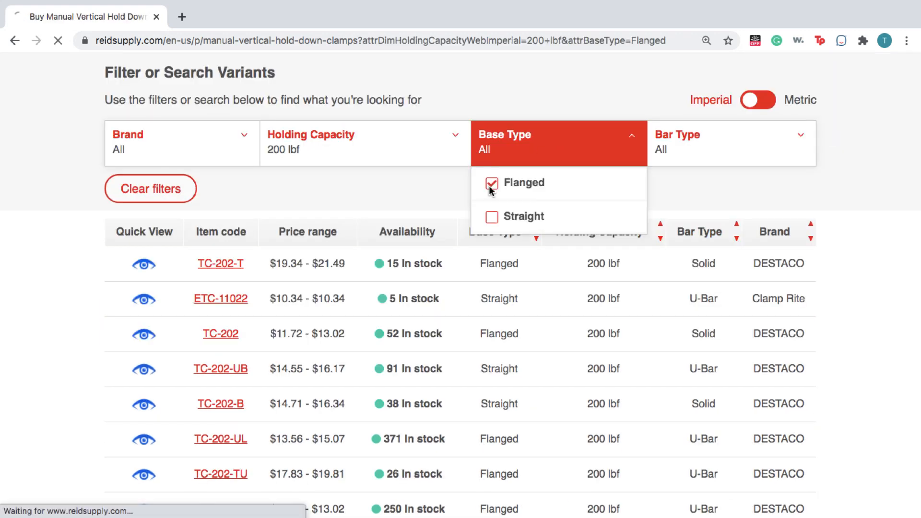
click(492, 182)
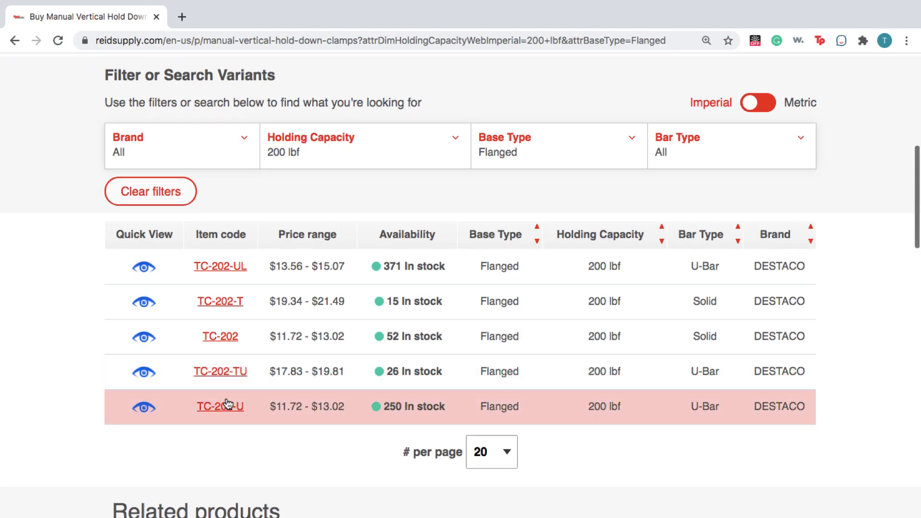
Go to the TC-202-U product page and refresh its 3D CAD preview.
click(220, 406)
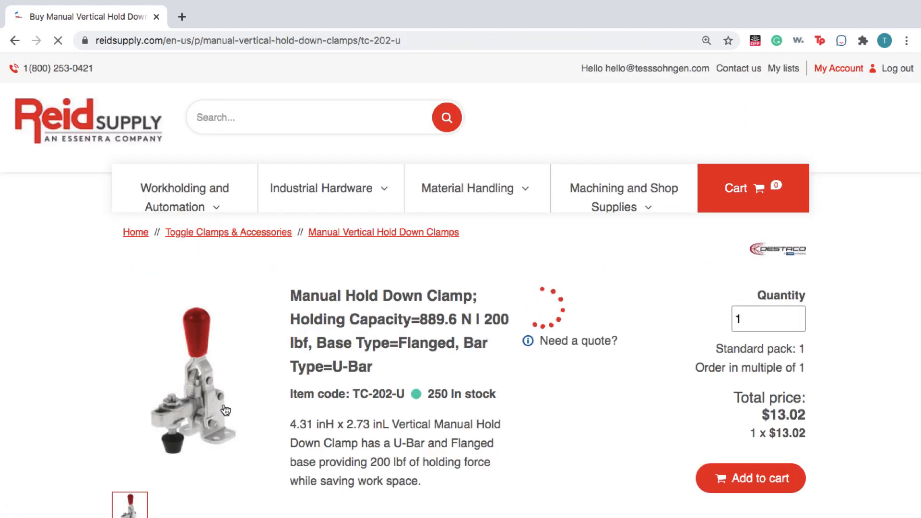
scroll(down, 3)
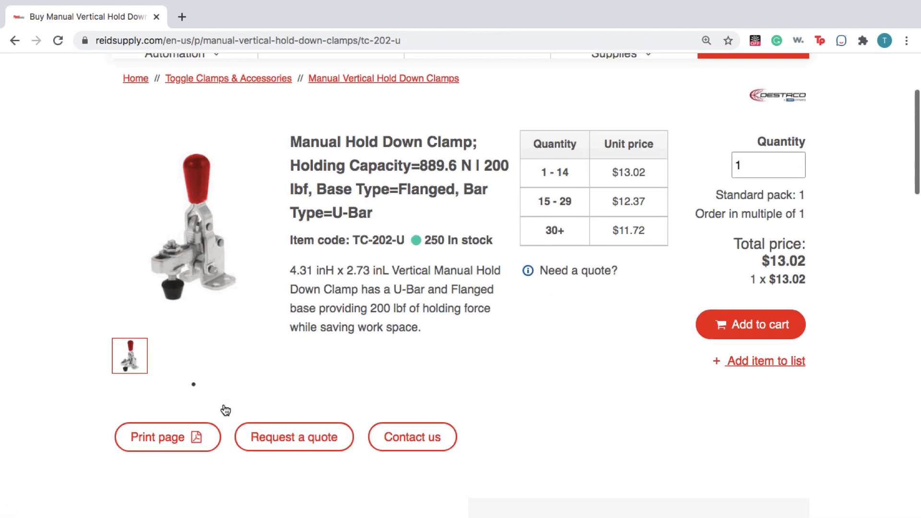
scroll(down, 3)
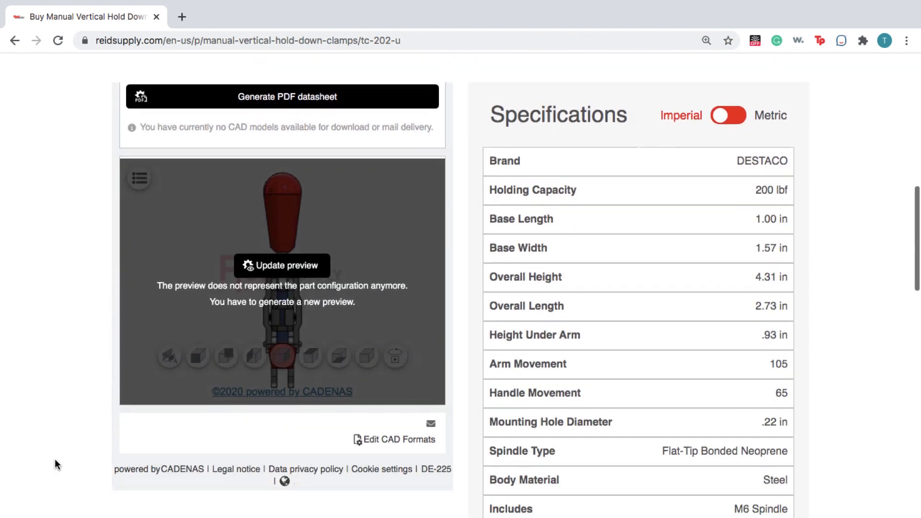
scroll(up, 3)
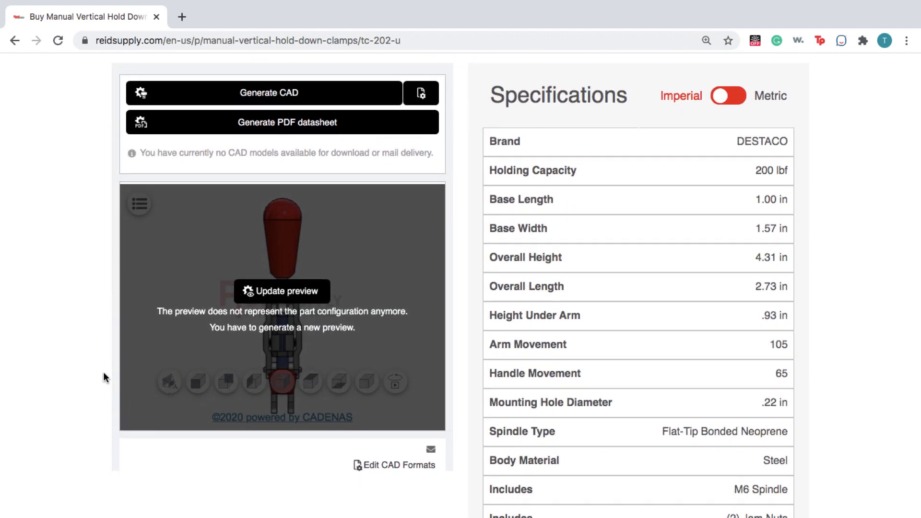
click(281, 291)
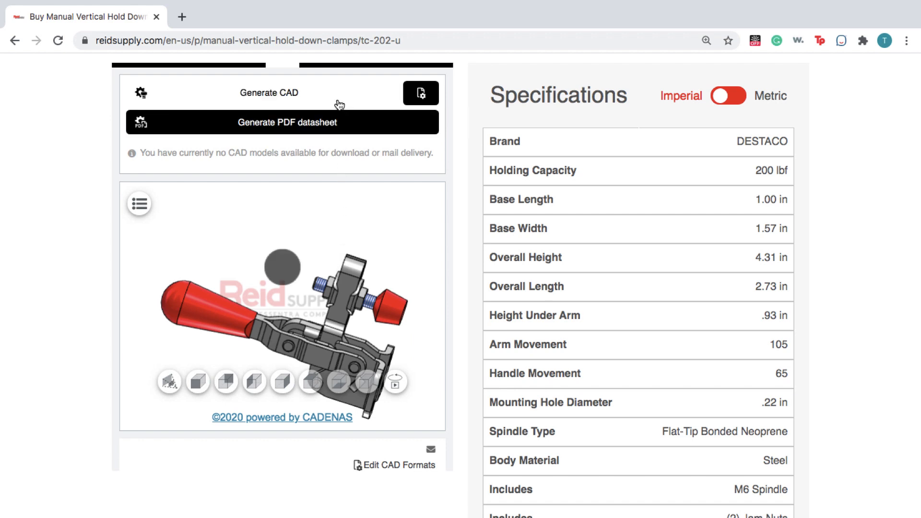
Bring up the Add formats list in Edit CAD Formats and scroll to Creo Parametric.
click(421, 93)
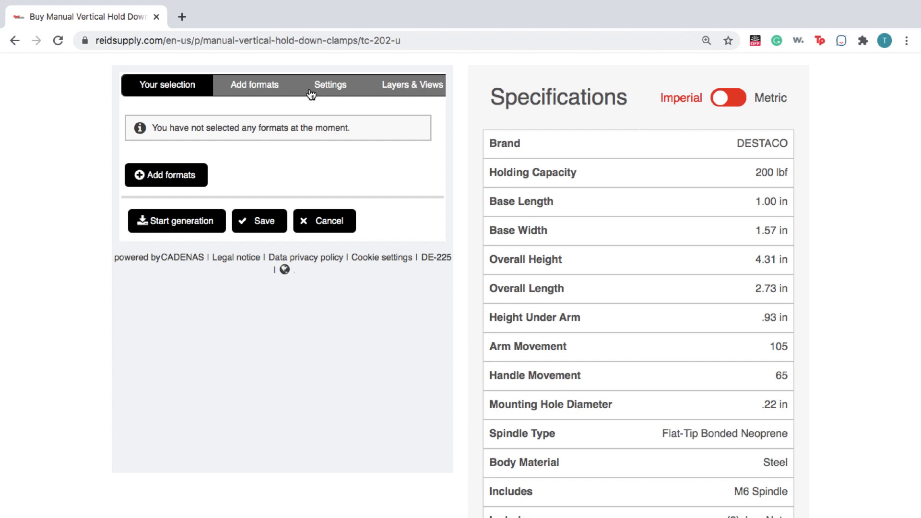
click(254, 84)
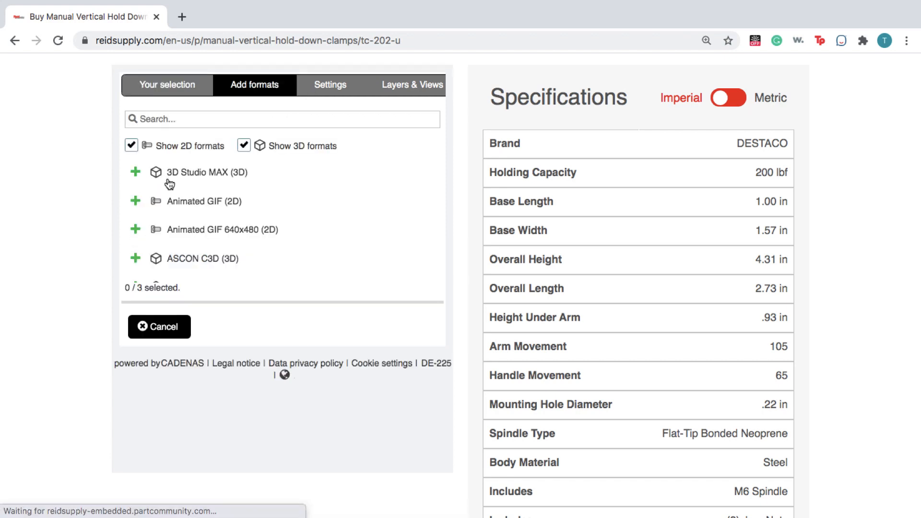
scroll(down, 3)
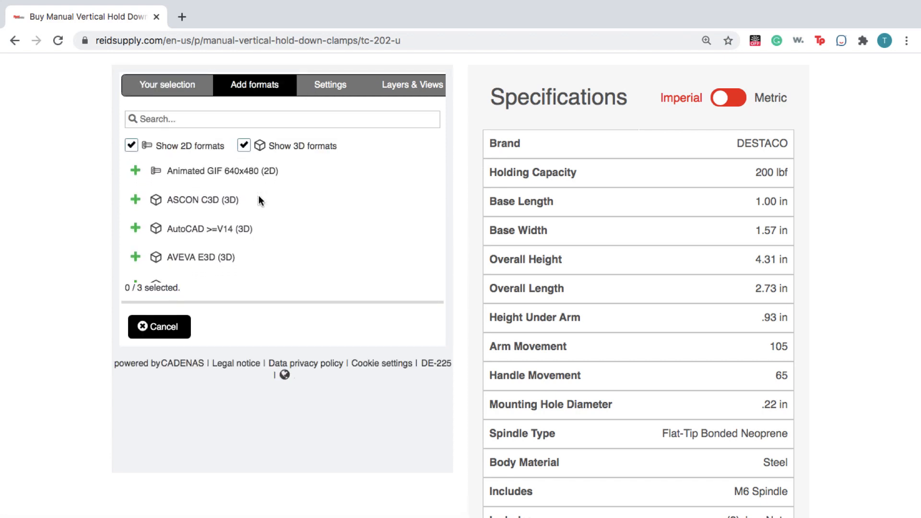
scroll(down, 3)
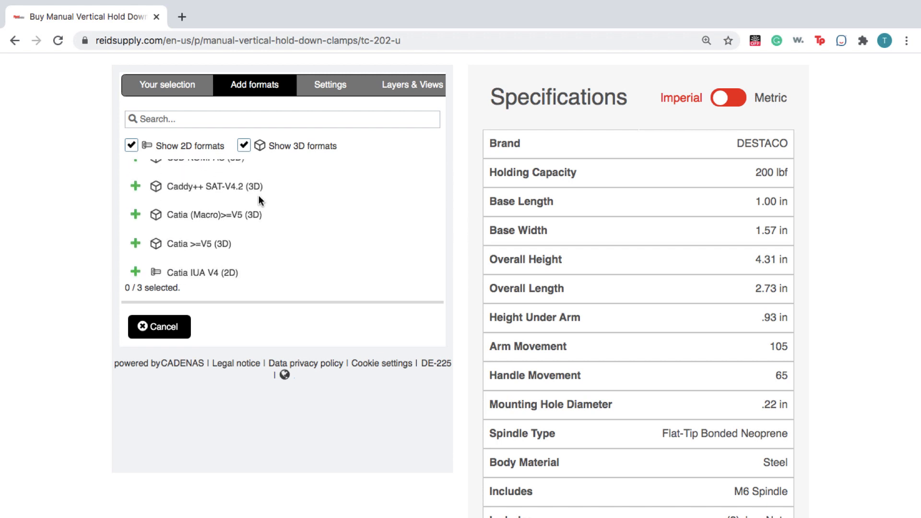
scroll(down, 3)
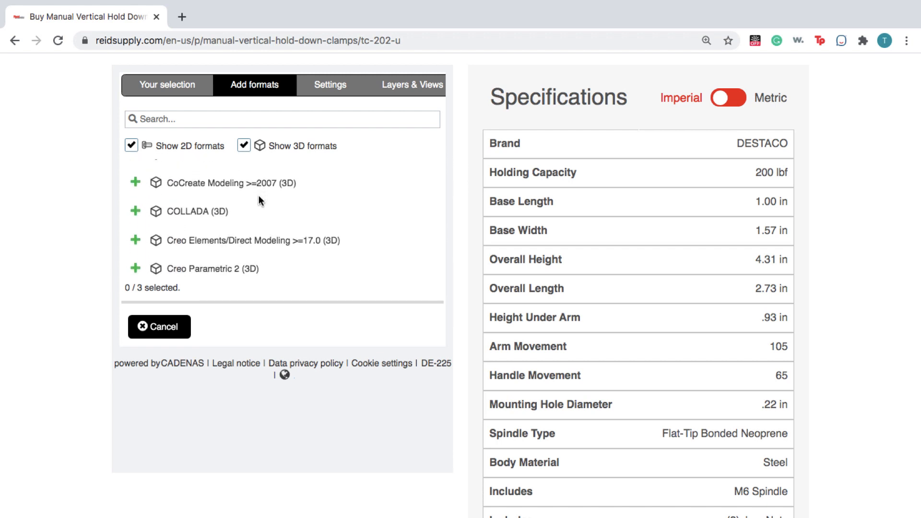
scroll(down, 3)
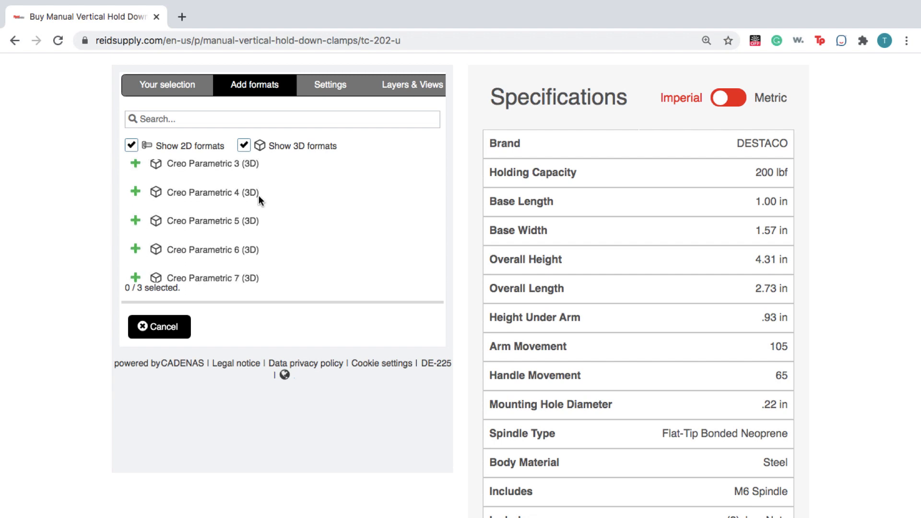
scroll(down, 3)
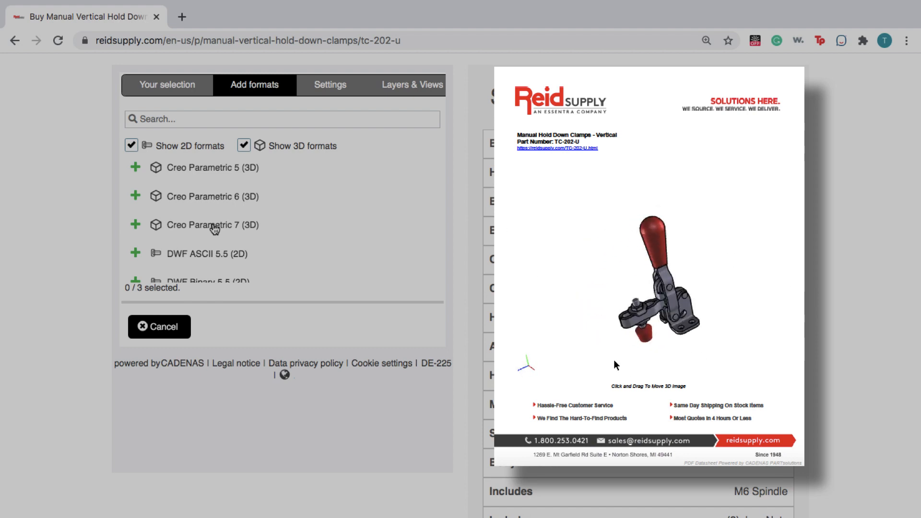
Add Creo Parametric 7 (3D) to the chosen formats and start the CAD generation.
click(135, 225)
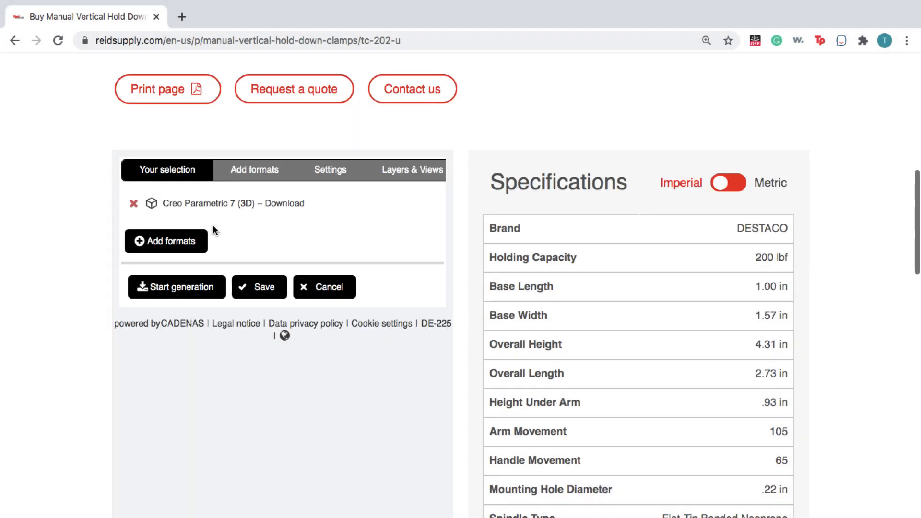
click(176, 287)
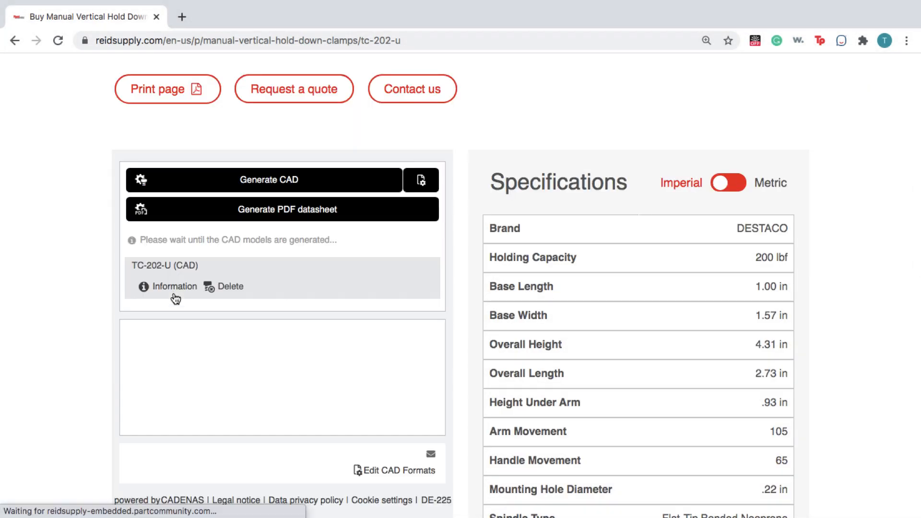